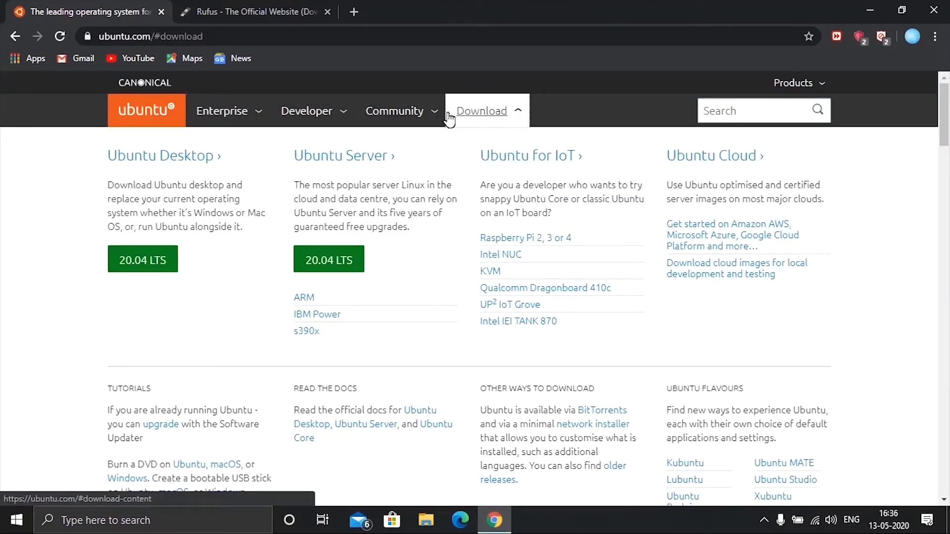
- Go to the Ubuntu Desktop 20.04 LTS download on ubuntu.com
click(143, 259)
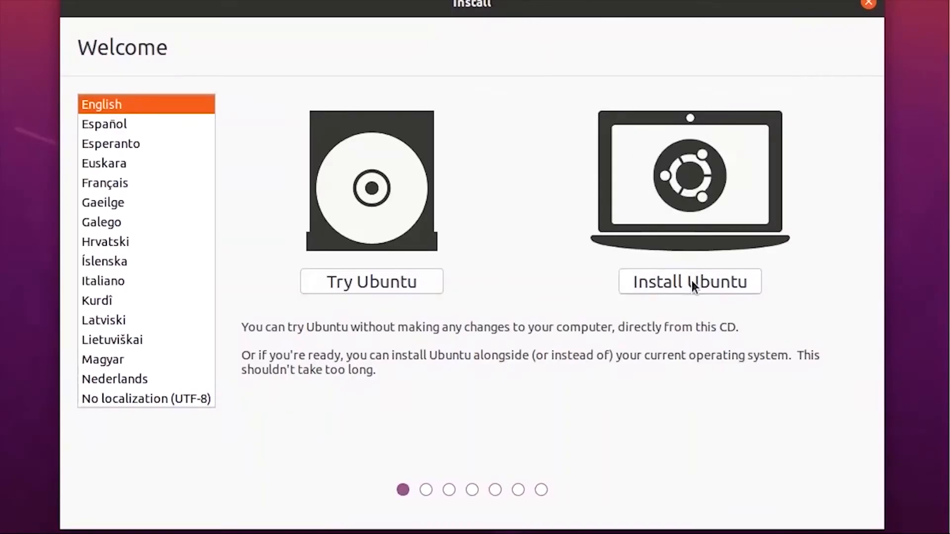
- Choose Install Ubuntu from the Welcome screen, keeping English as the language
click(691, 281)
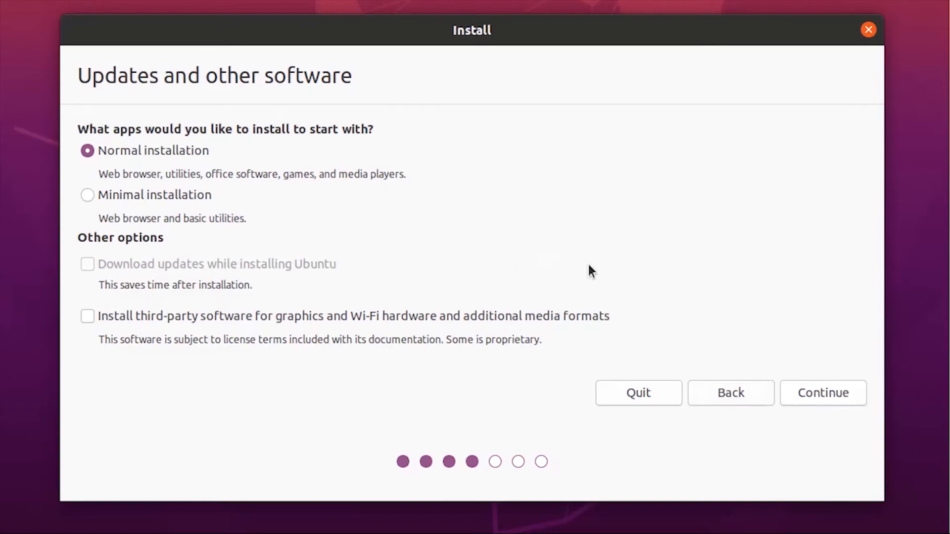
- Continue past Updates and other software with Normal installation kept
click(823, 392)
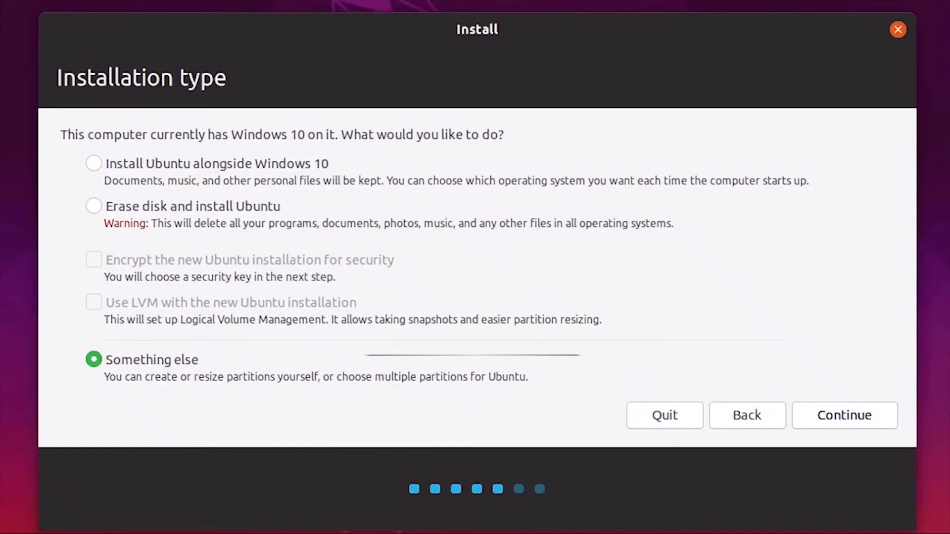
- Continue with the Something else installation type for manual partitioning
click(845, 414)
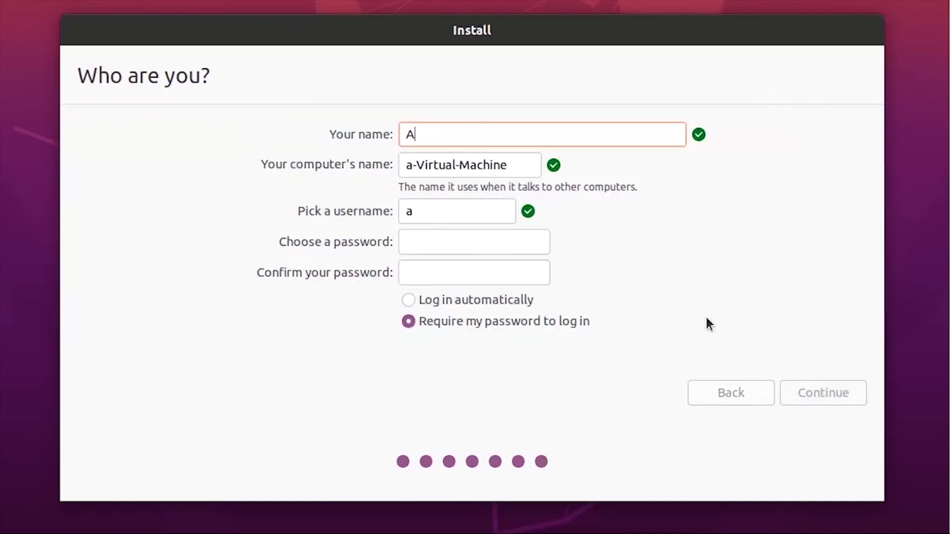
- Enter "dem's Tech" as the name, auto-filling the computer name and username
text(dem's Tech)
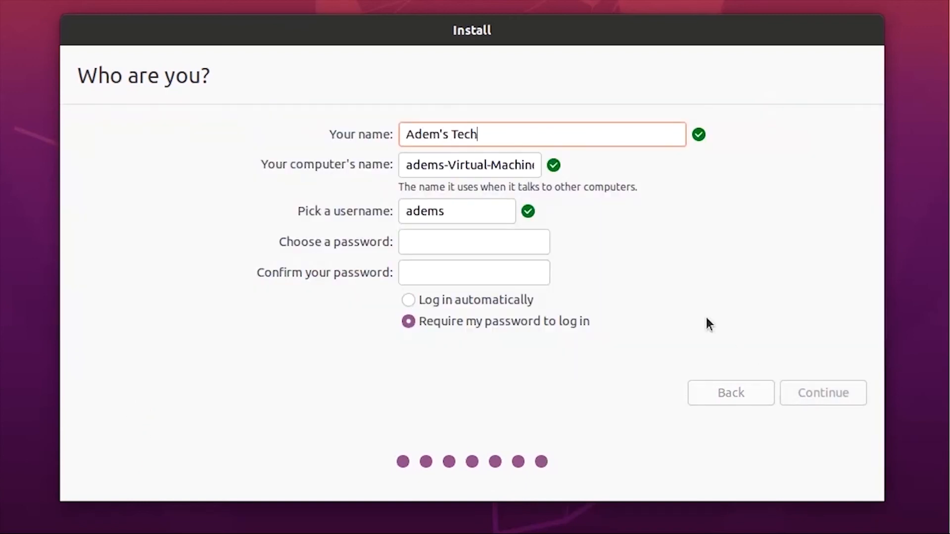